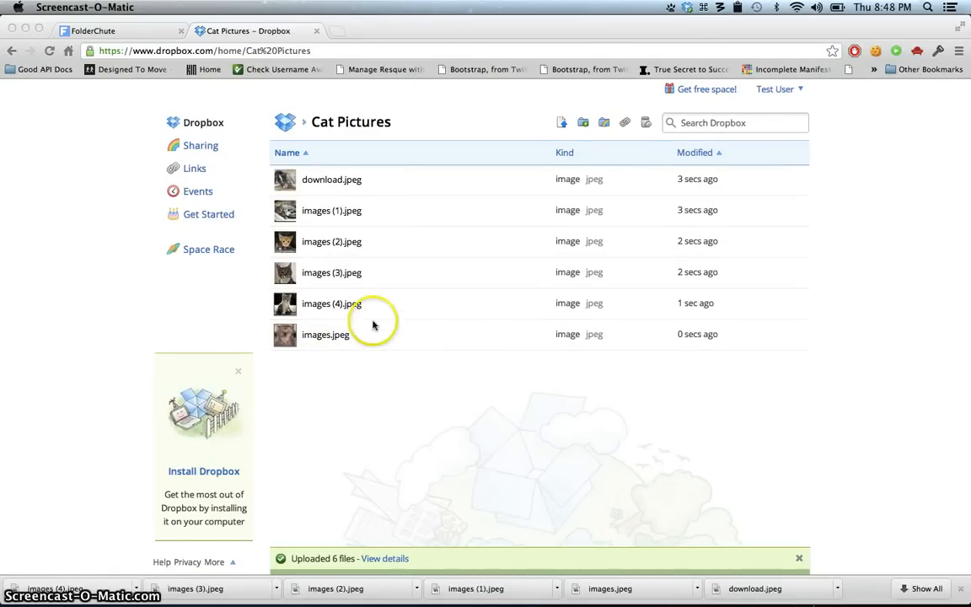
{"action": "mouse_move", "coordinate": [411, 122]}
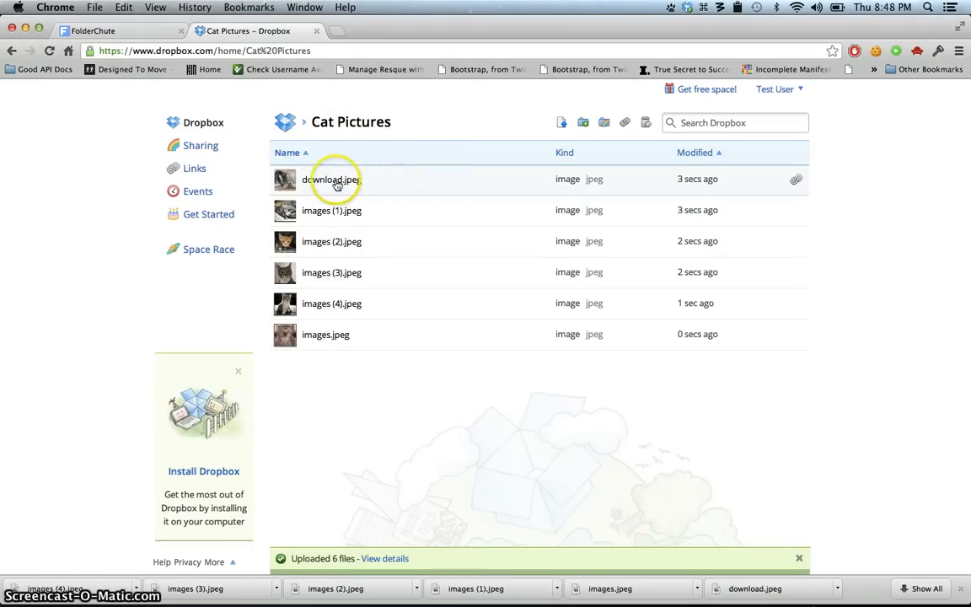
{"action": "mouse_move", "coordinate": [512, 424]}
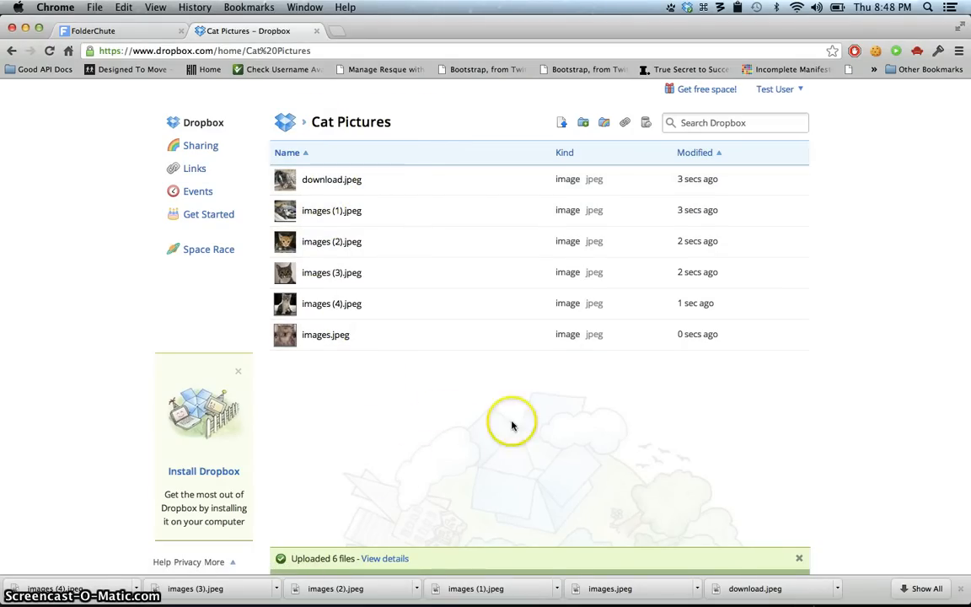
{"action": "mouse_move", "coordinate": [537, 241]}
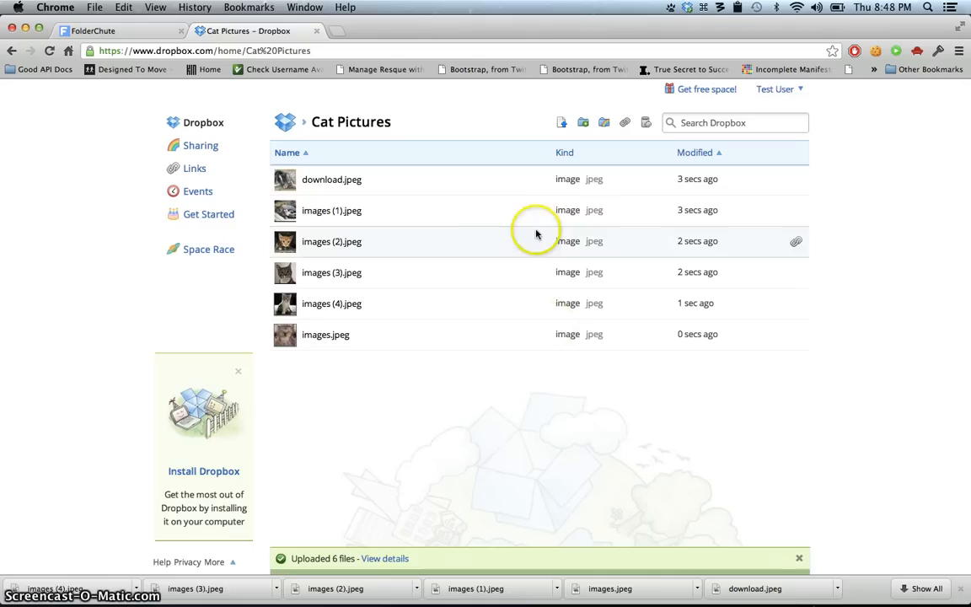
{"action": "mouse_move", "coordinate": [445, 363]}
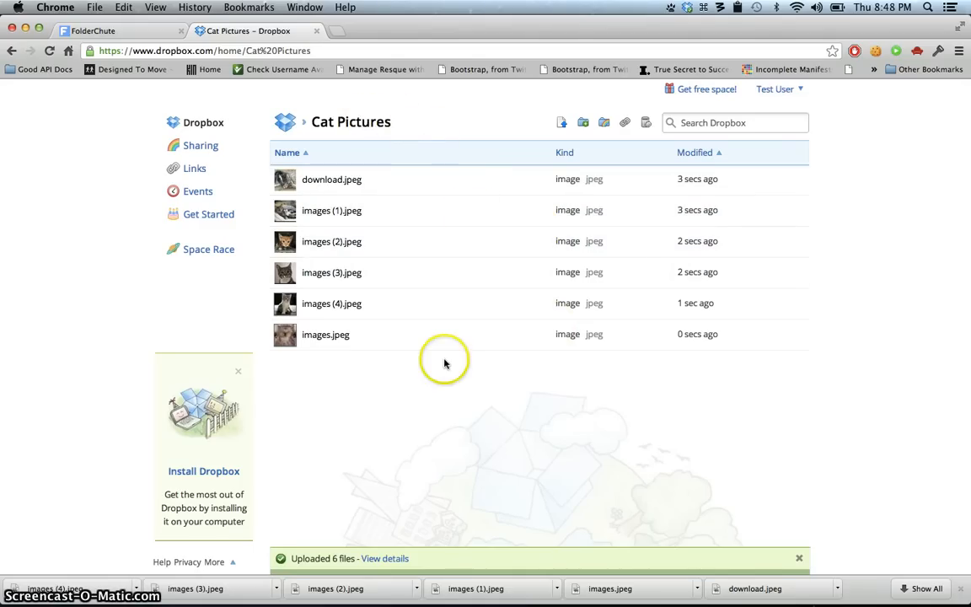
{"action": "mouse_move", "coordinate": [485, 426]}
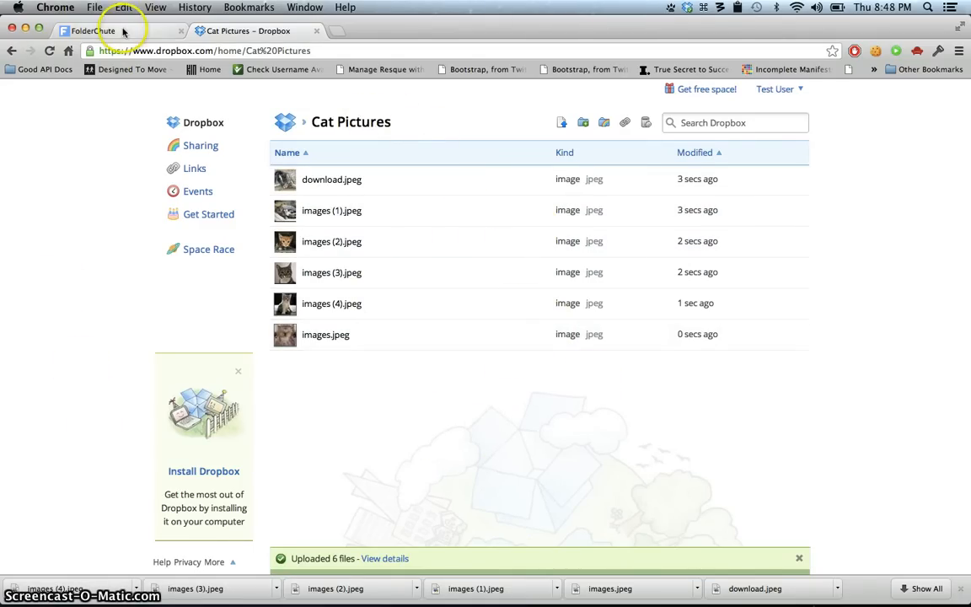
- Connect FolderChute to Dropbox and allow access to the Dropbox account
{"action": "left_click", "coordinate": [93, 31]}
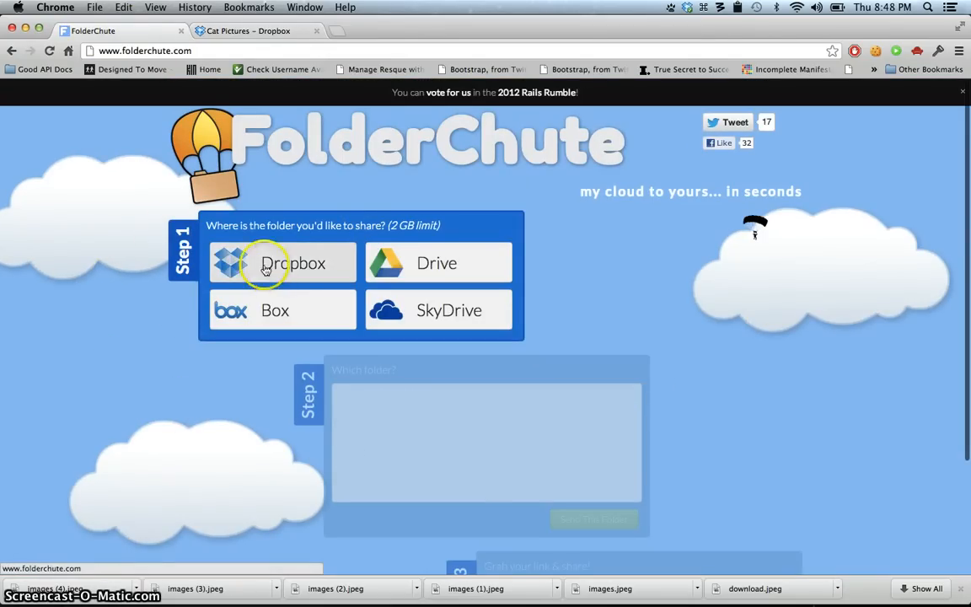
{"action": "mouse_move", "coordinate": [292, 257]}
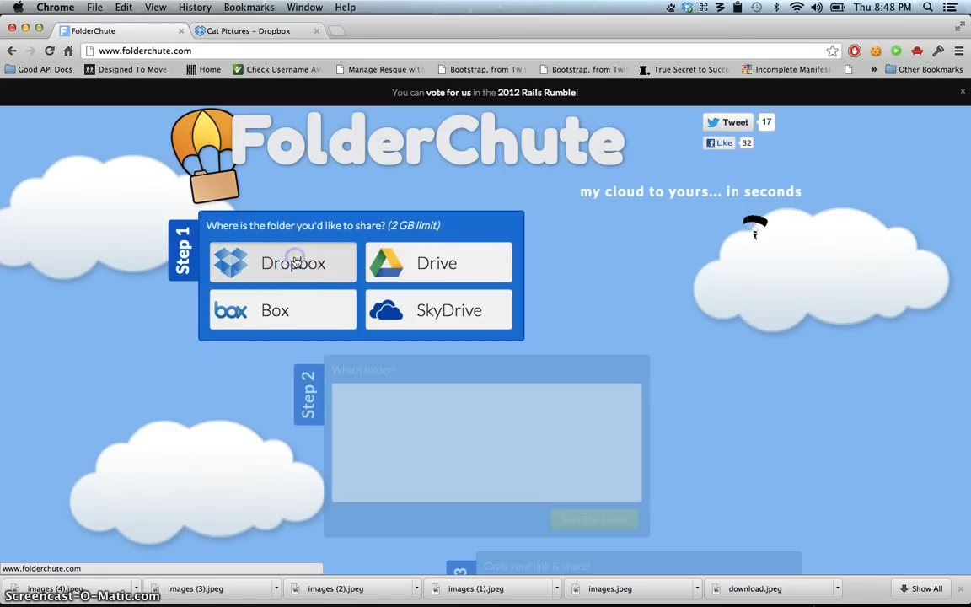
{"action": "left_click", "coordinate": [293, 262]}
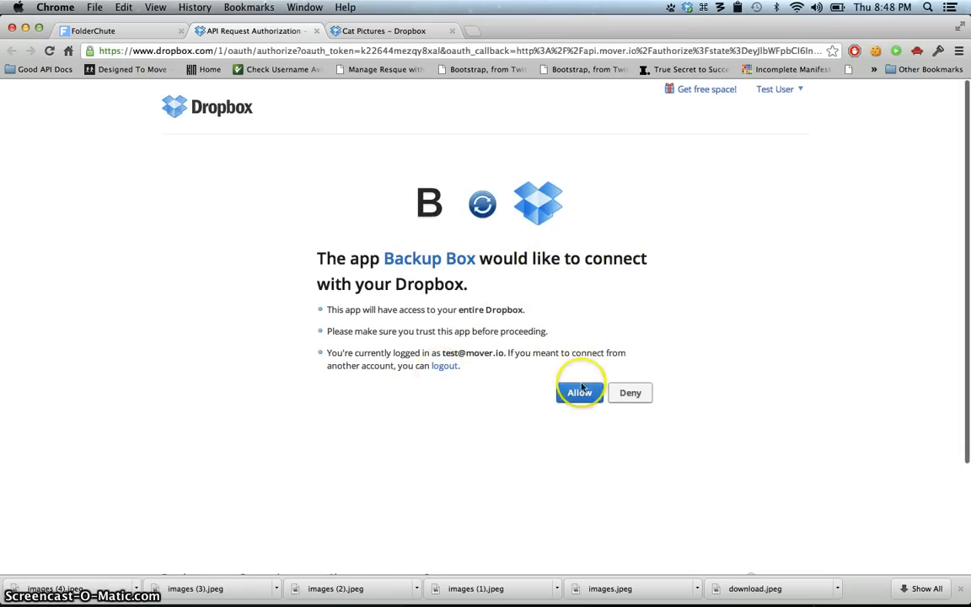
{"action": "left_click", "coordinate": [579, 392]}
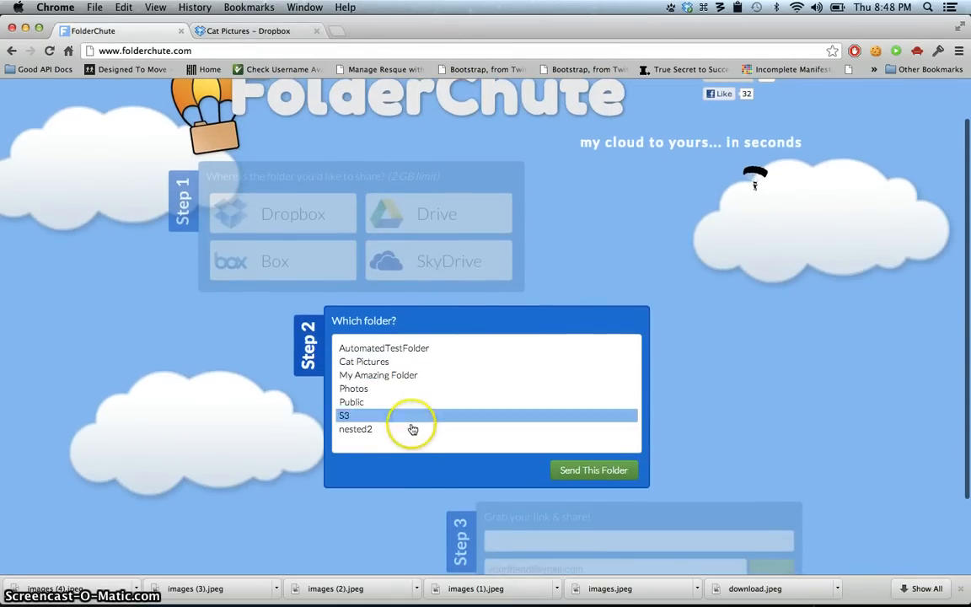
- Select the Cat Pictures folder and send it to get a share link
{"action": "left_click", "coordinate": [364, 361]}
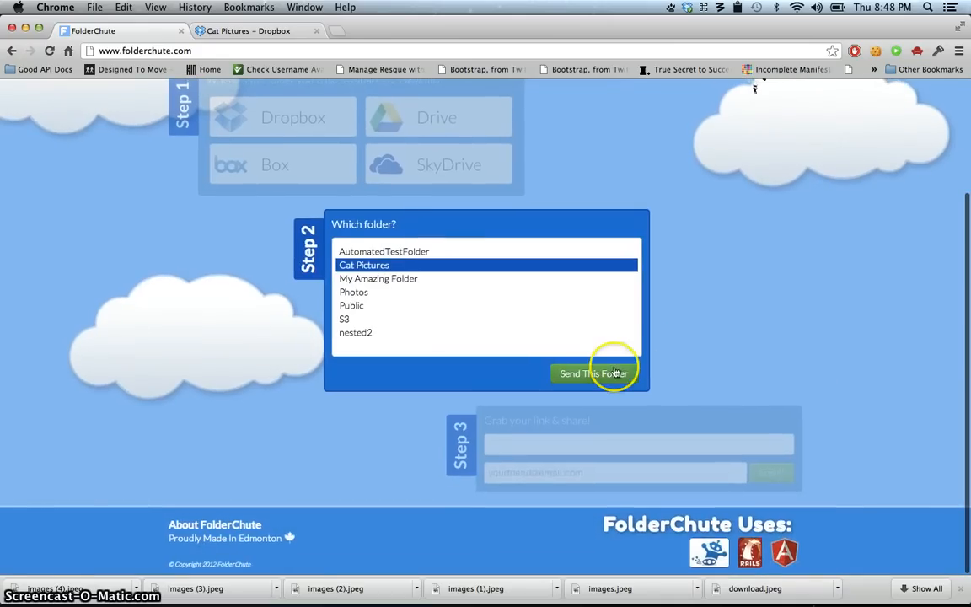
{"action": "left_click", "coordinate": [593, 374]}
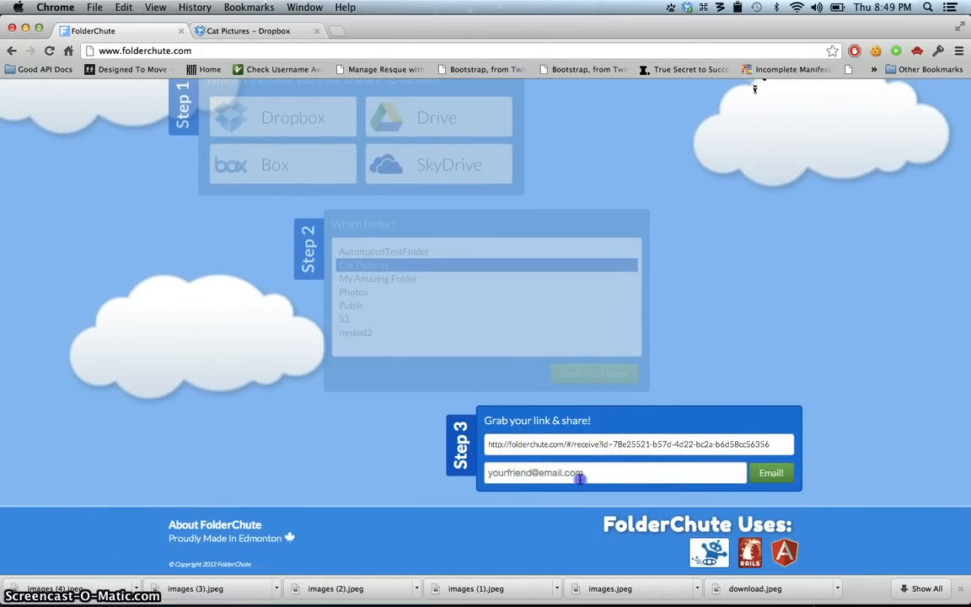
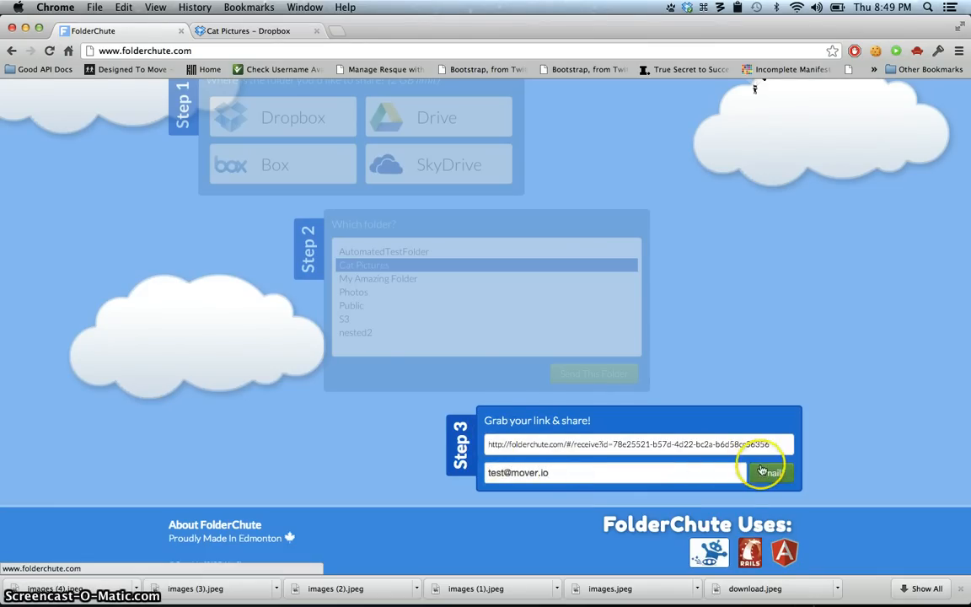
{"action": "left_click", "coordinate": [769, 472]}
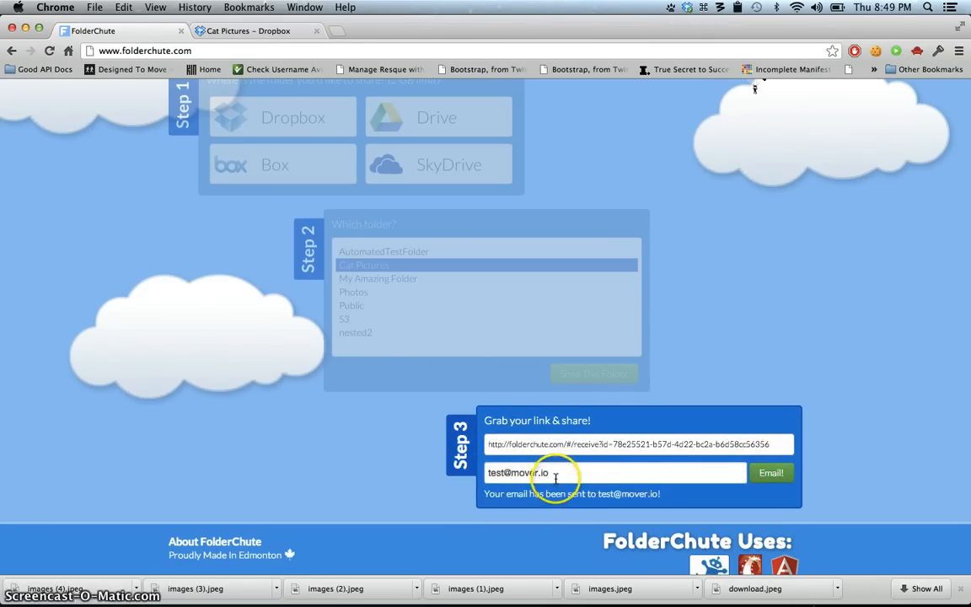
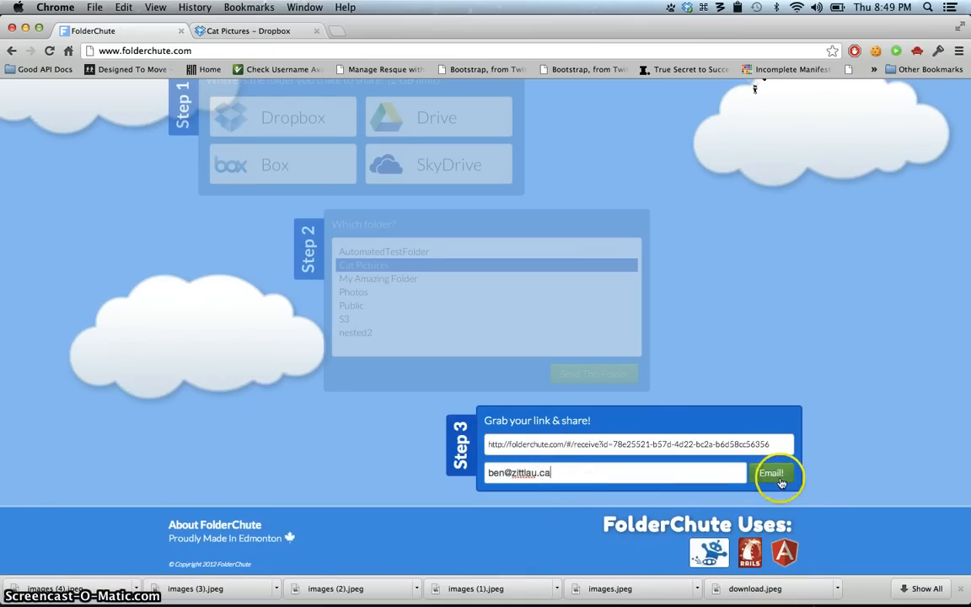
{"action": "left_click", "coordinate": [770, 472]}
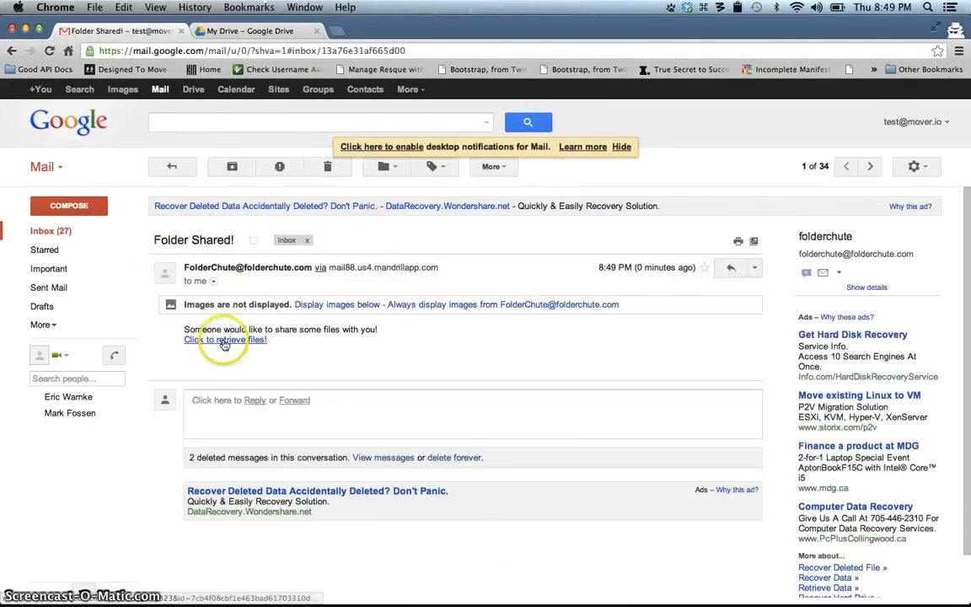
- Click 'Click to retrieve files!' in the Folder Shared! email
{"action": "left_click", "coordinate": [225, 339]}
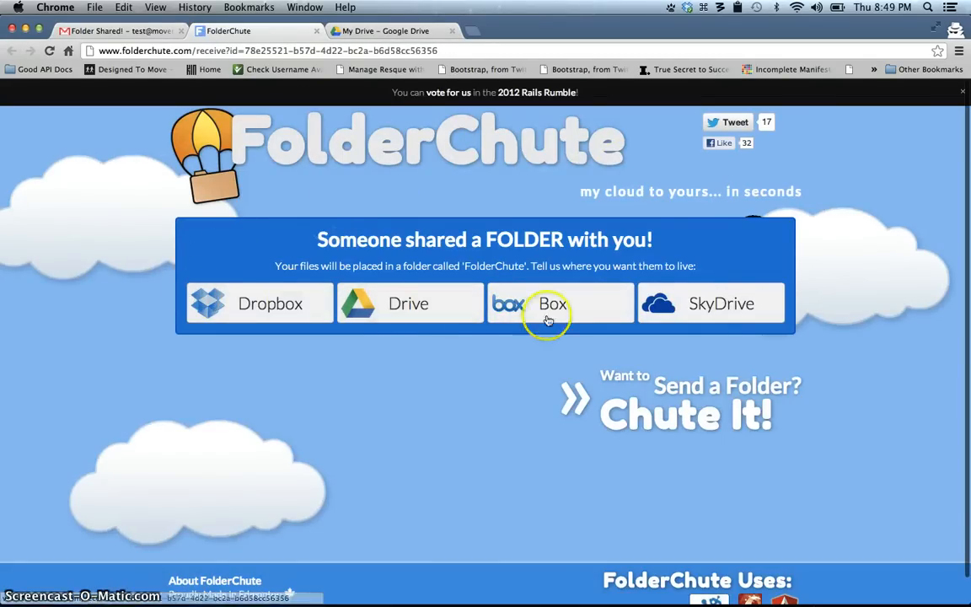
- Transfer the shared files to Google Drive, granting access, then view My Drive
{"action": "left_click", "coordinate": [382, 31]}
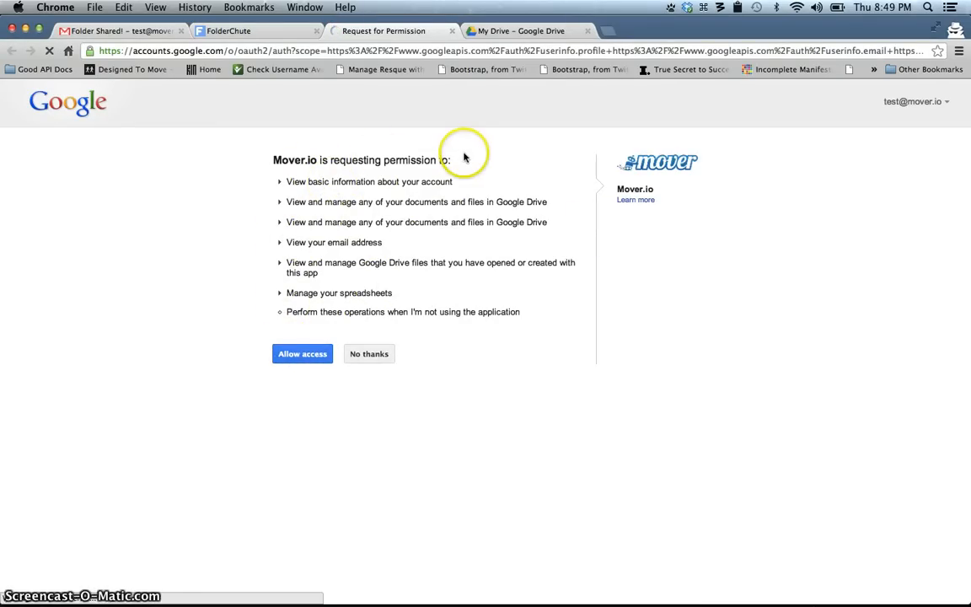
{"action": "left_click", "coordinate": [302, 353]}
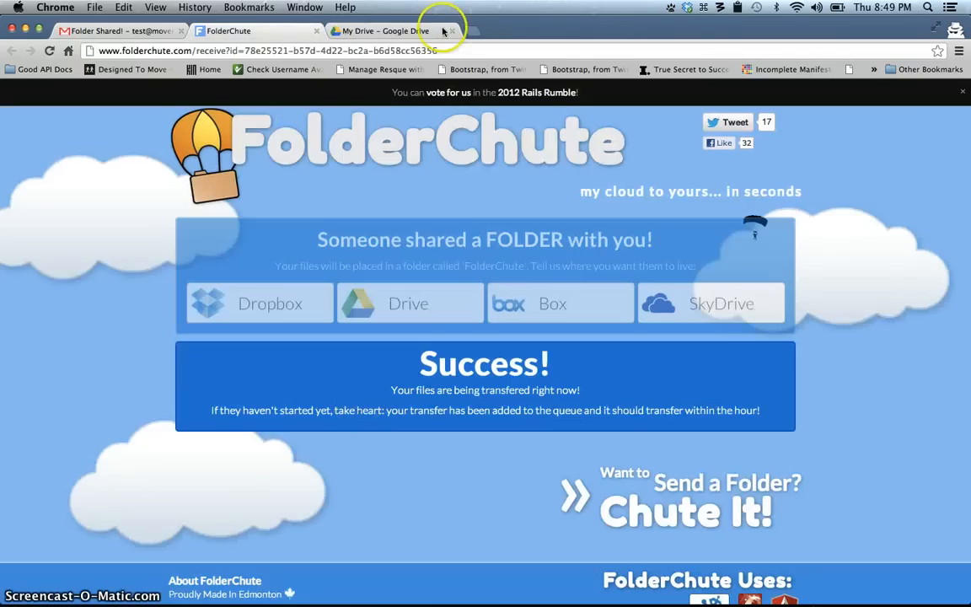
{"action": "left_click", "coordinate": [384, 31]}
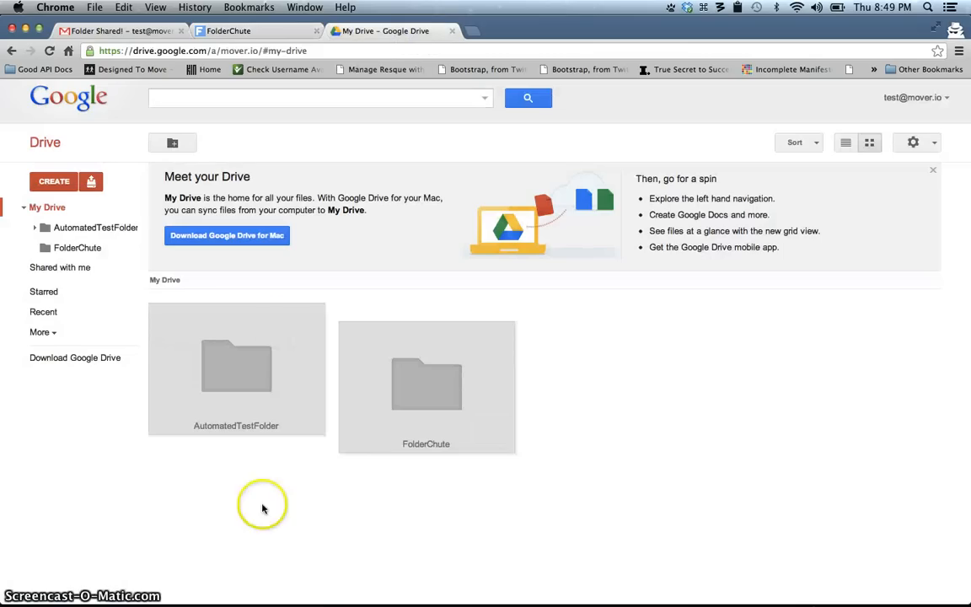
- Open the FolderChute folder in My Drive to view the three cat images
{"action": "left_click", "coordinate": [426, 385]}
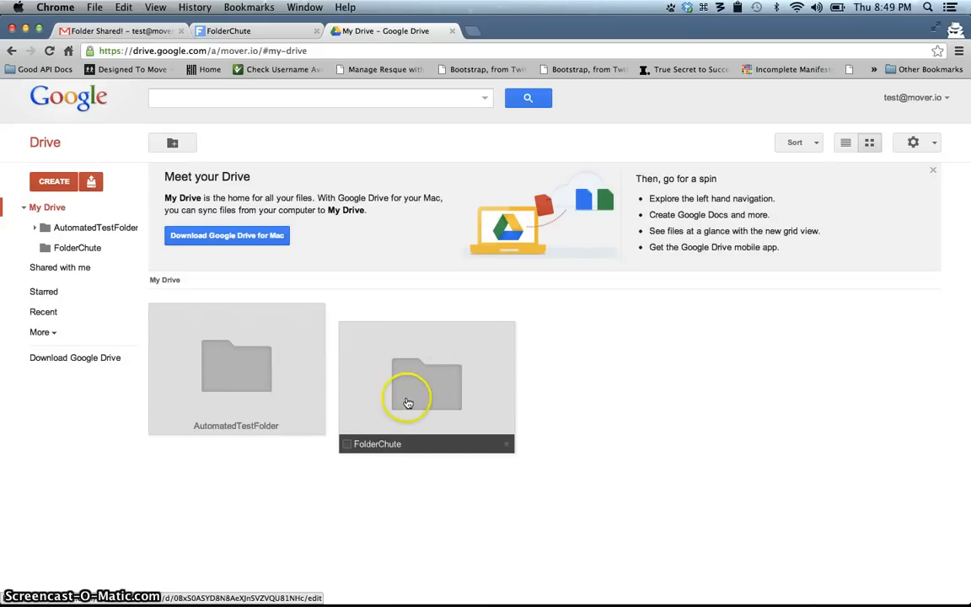
{"action": "double_click", "coordinate": [426, 386]}
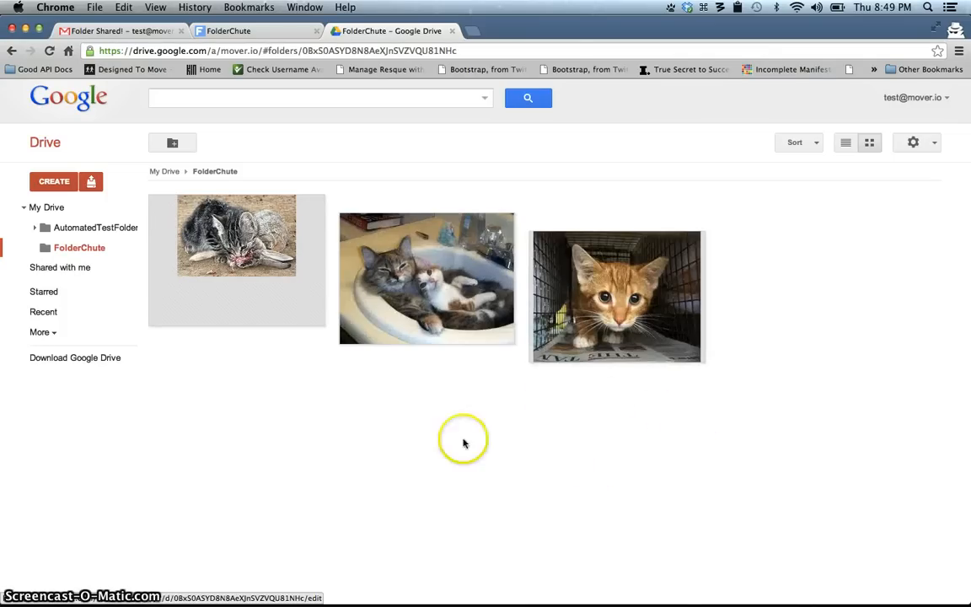
{"action": "mouse_move", "coordinate": [520, 502]}
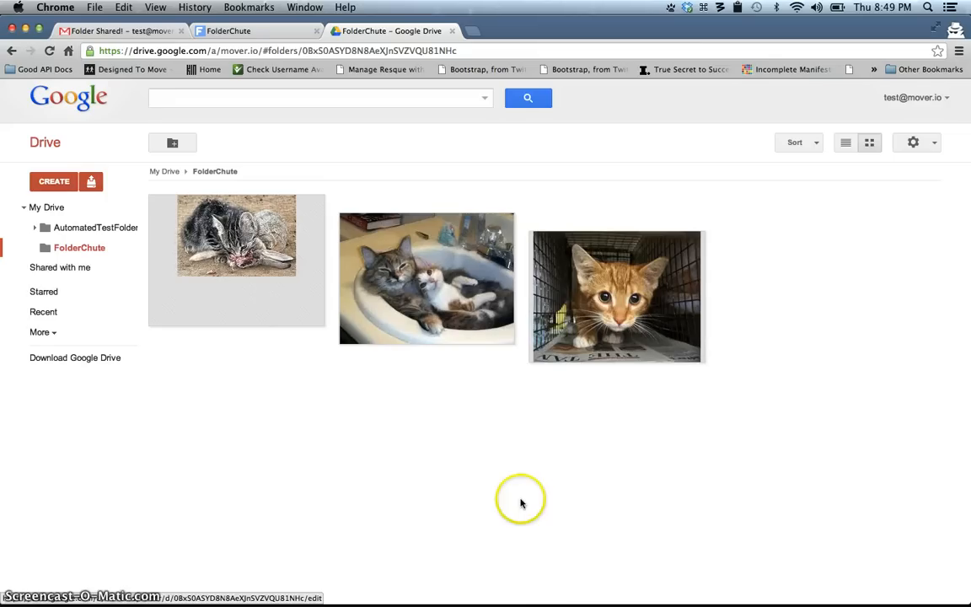
{"action": "mouse_move", "coordinate": [450, 497]}
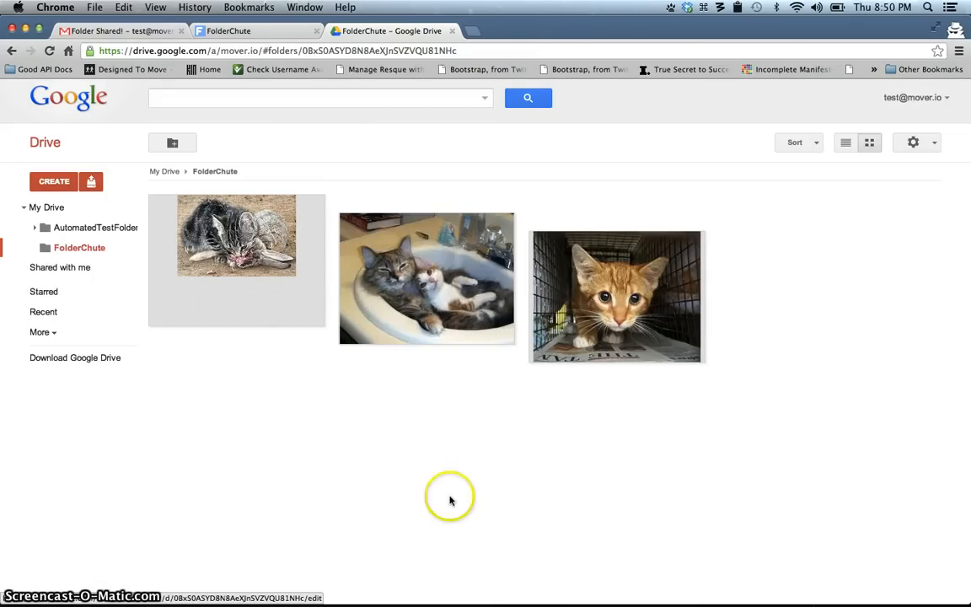
{"action": "mouse_move", "coordinate": [417, 395]}
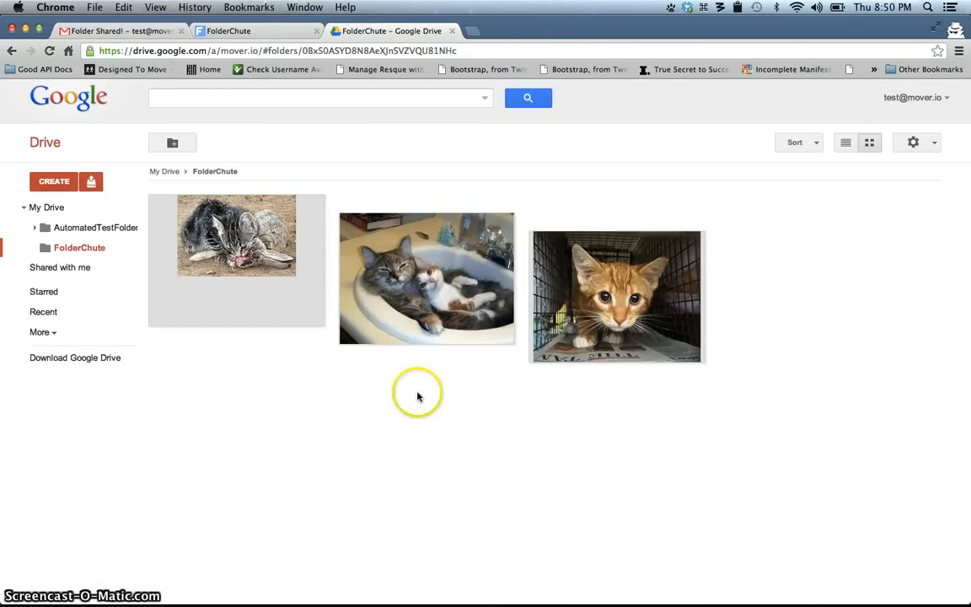
{"action": "mouse_move", "coordinate": [321, 405]}
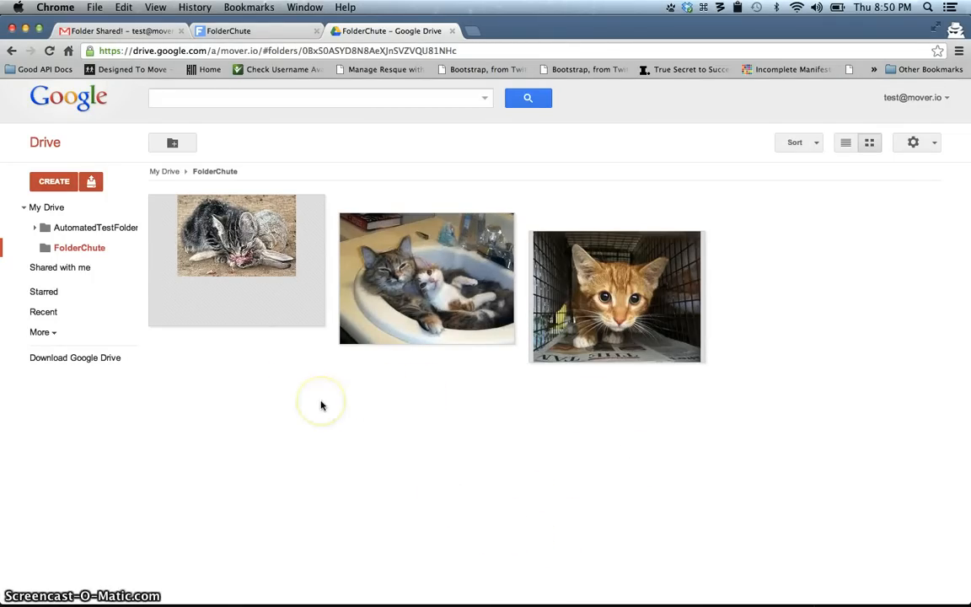